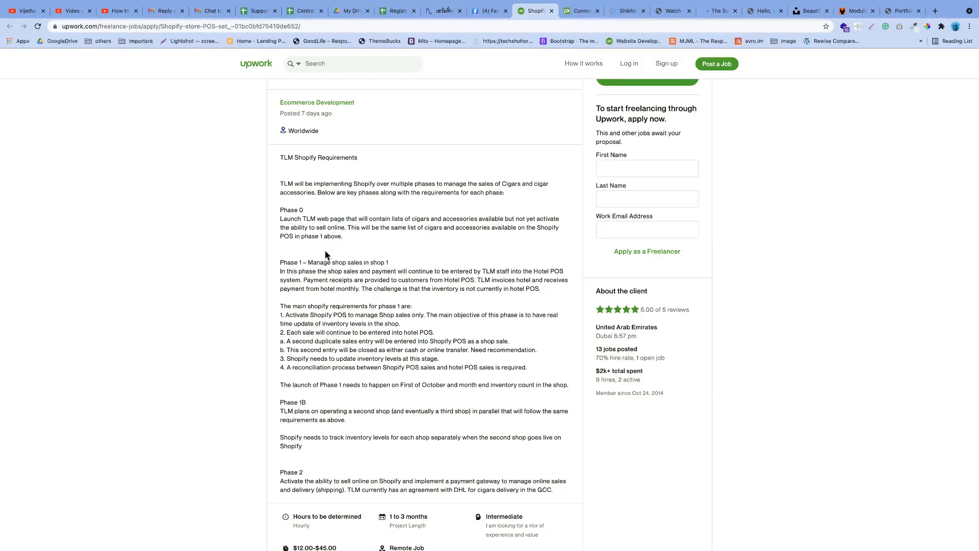
scroll("down", 3)
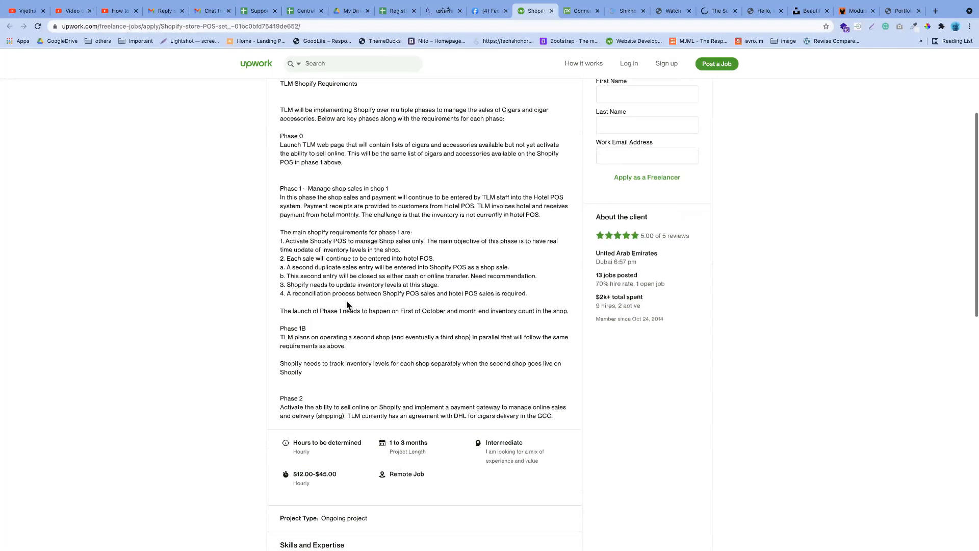
scroll("down", 3)
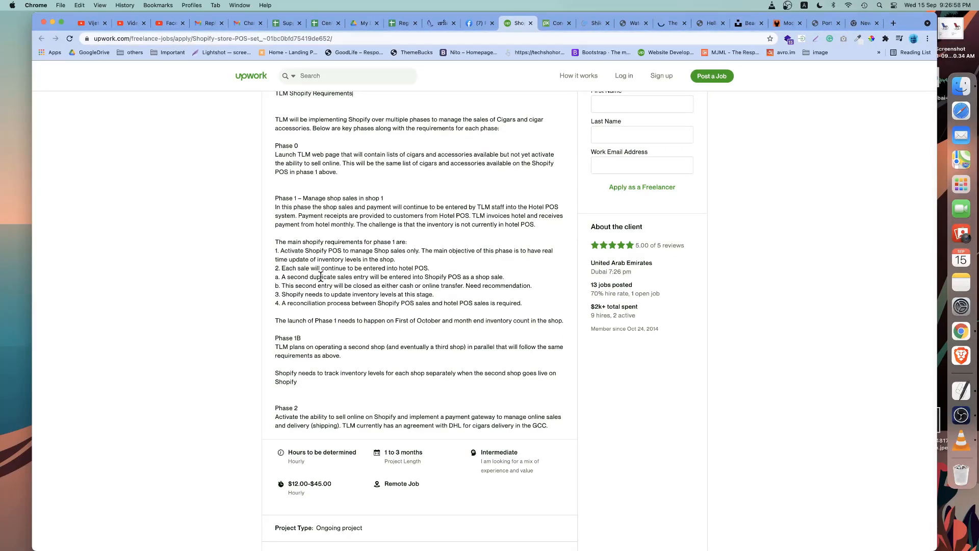
scroll("down", 3)
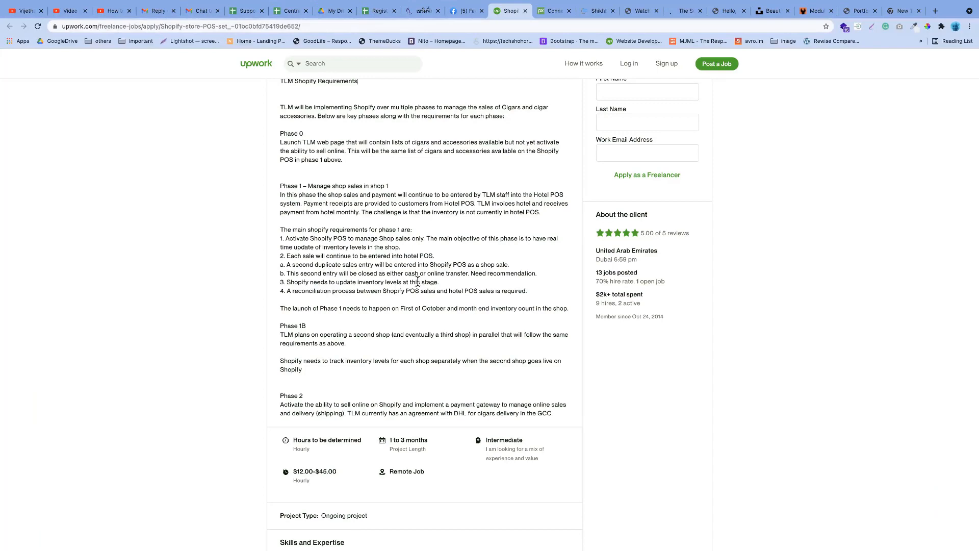